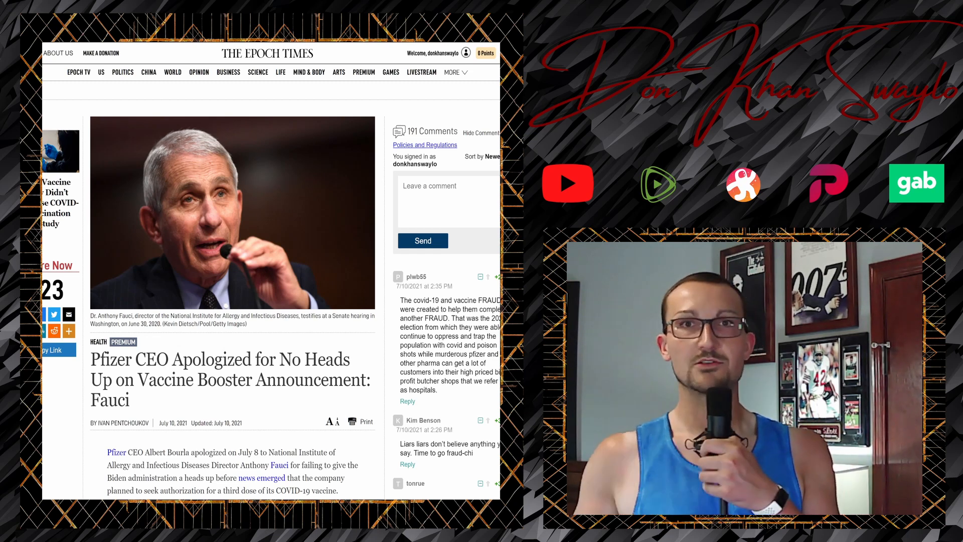
{"action": "scroll", "scroll_direction": "down", "scroll_amount": 3}
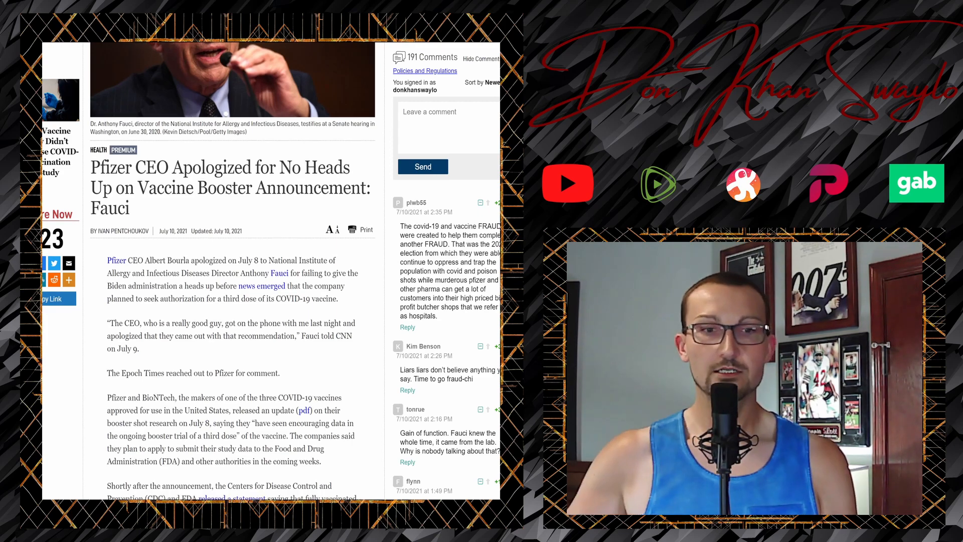
{"action": "scroll", "scroll_direction": "down", "scroll_amount": 3}
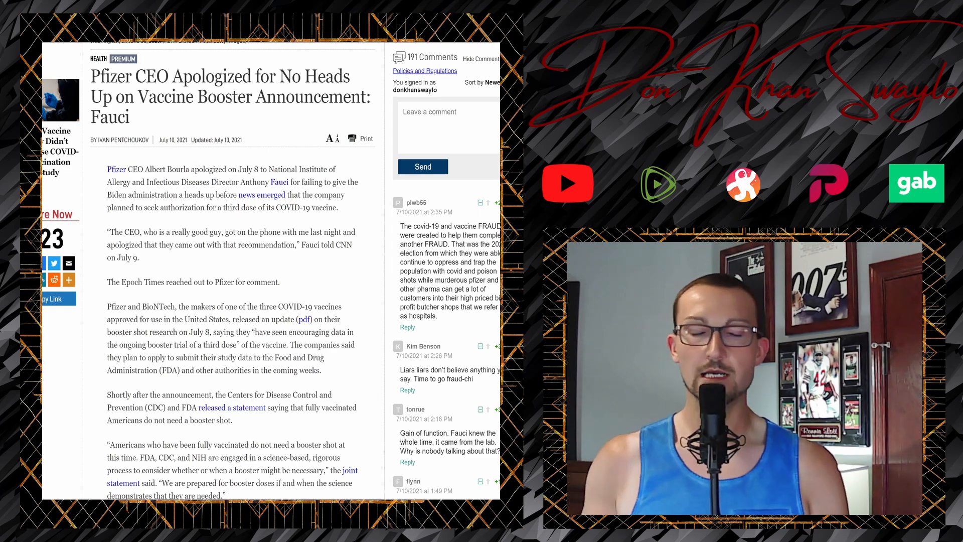
{"action": "scroll", "scroll_direction": "down", "scroll_amount": 3}
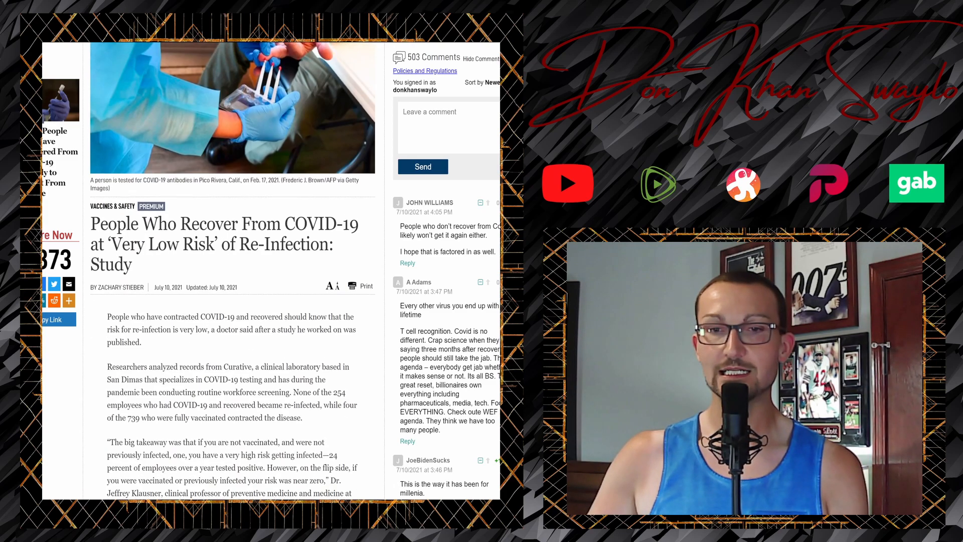
{"action": "scroll", "scroll_direction": "down", "scroll_amount": 3}
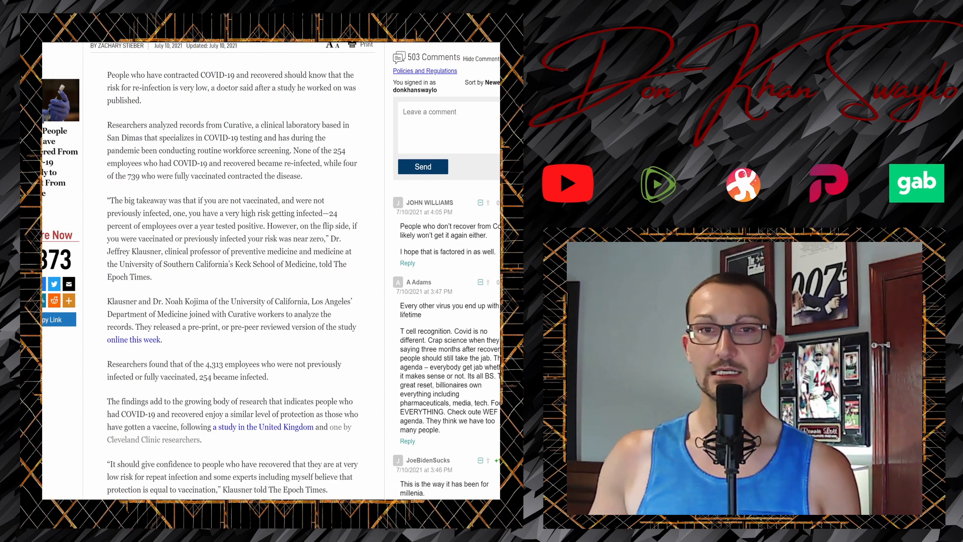
{"action": "scroll", "scroll_direction": "down", "scroll_amount": 3}
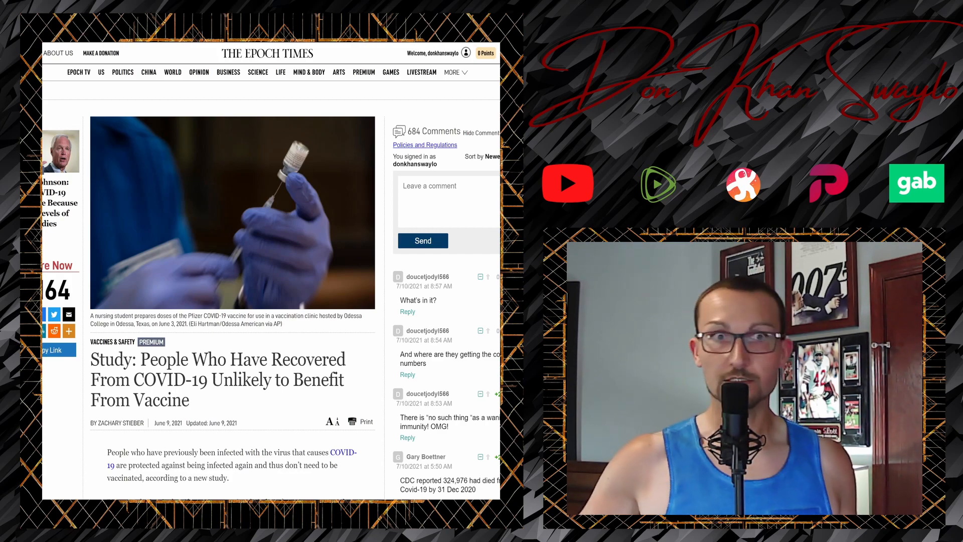
{"action": "scroll", "scroll_direction": "down", "scroll_amount": 3}
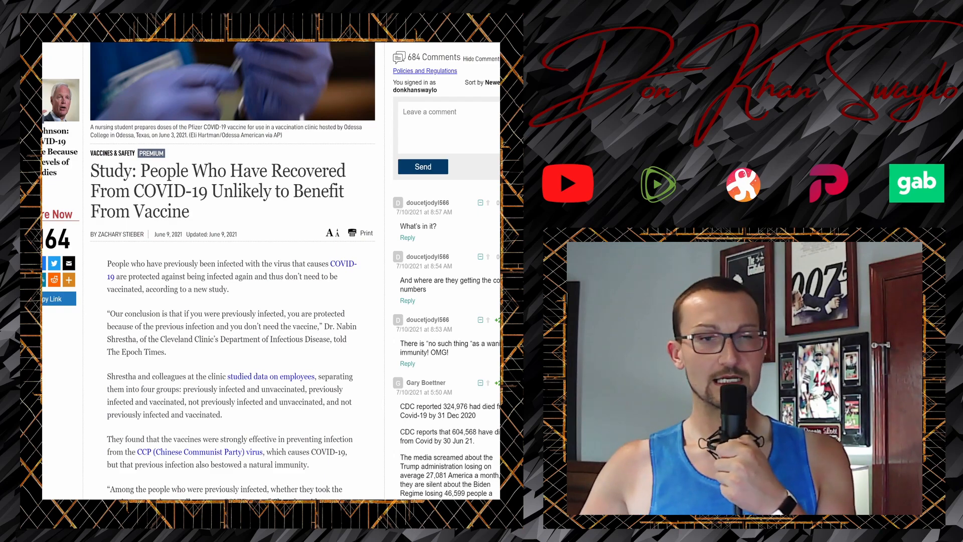
{"action": "scroll", "scroll_direction": "down", "scroll_amount": 3}
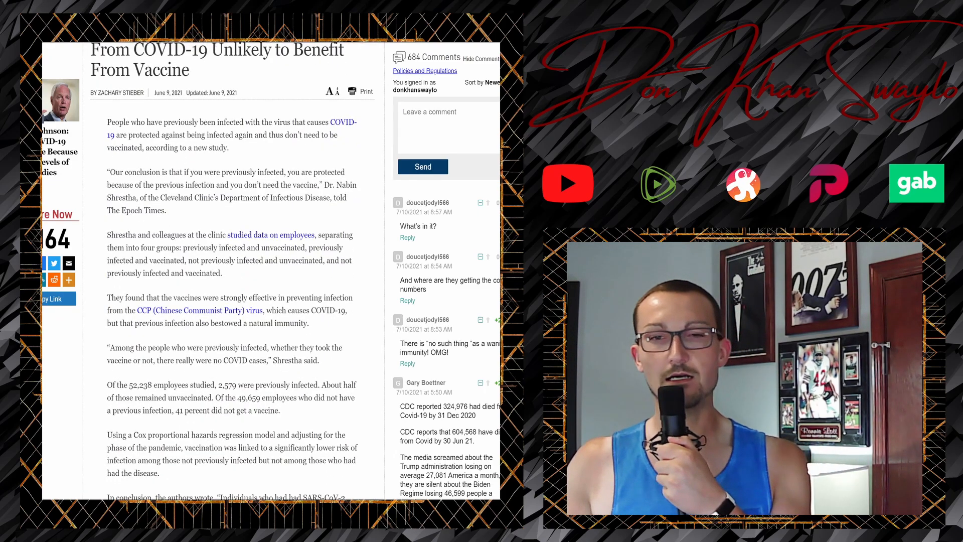
{"action": "scroll", "scroll_direction": "down", "scroll_amount": 3}
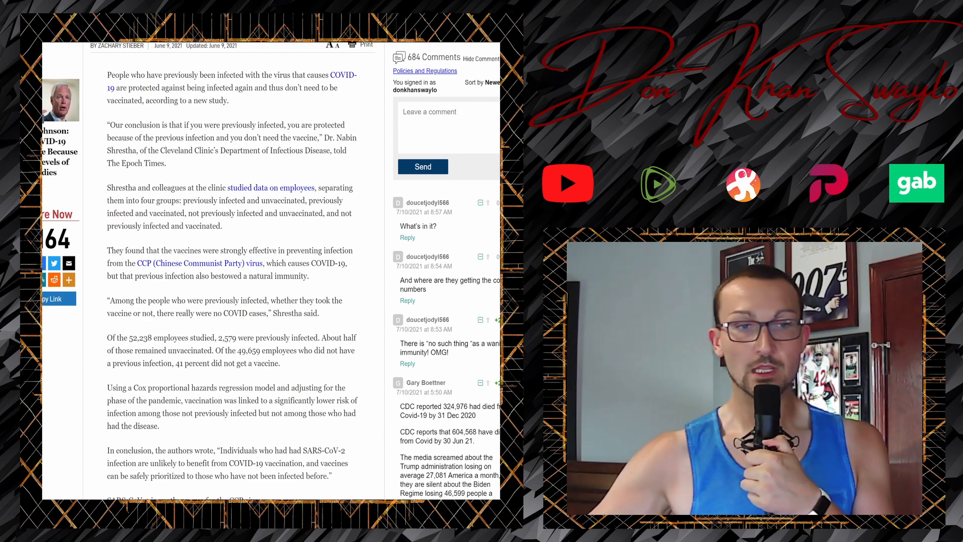
{"action": "scroll", "scroll_direction": "down", "scroll_amount": 3}
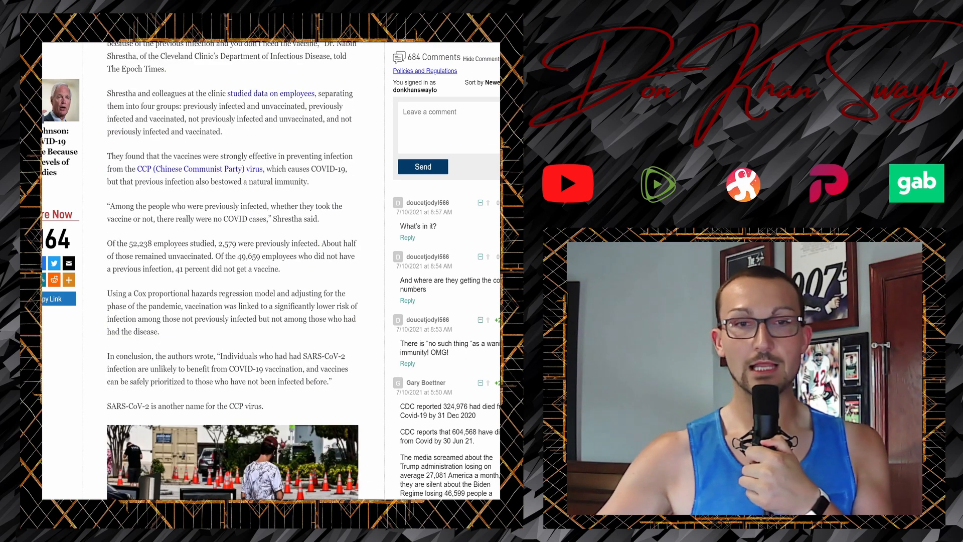